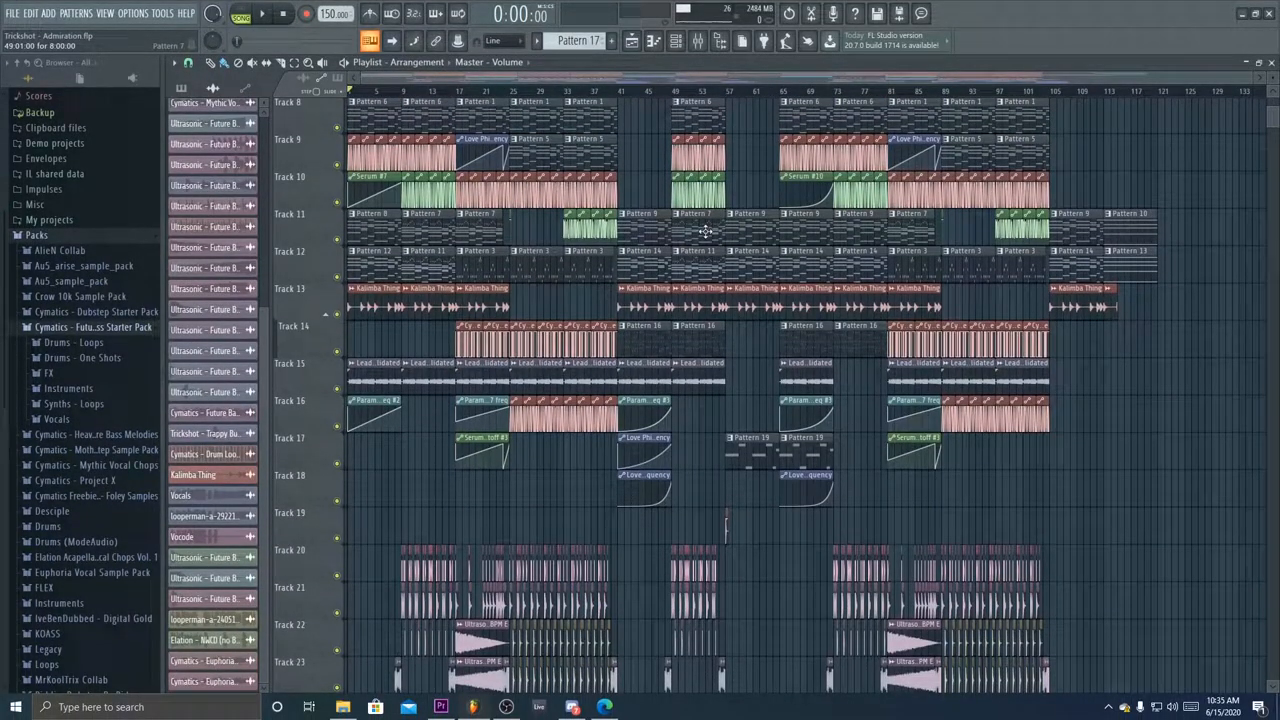
Step: Scroll through the playlist arrangement while the track plays
scroll("down", 3)
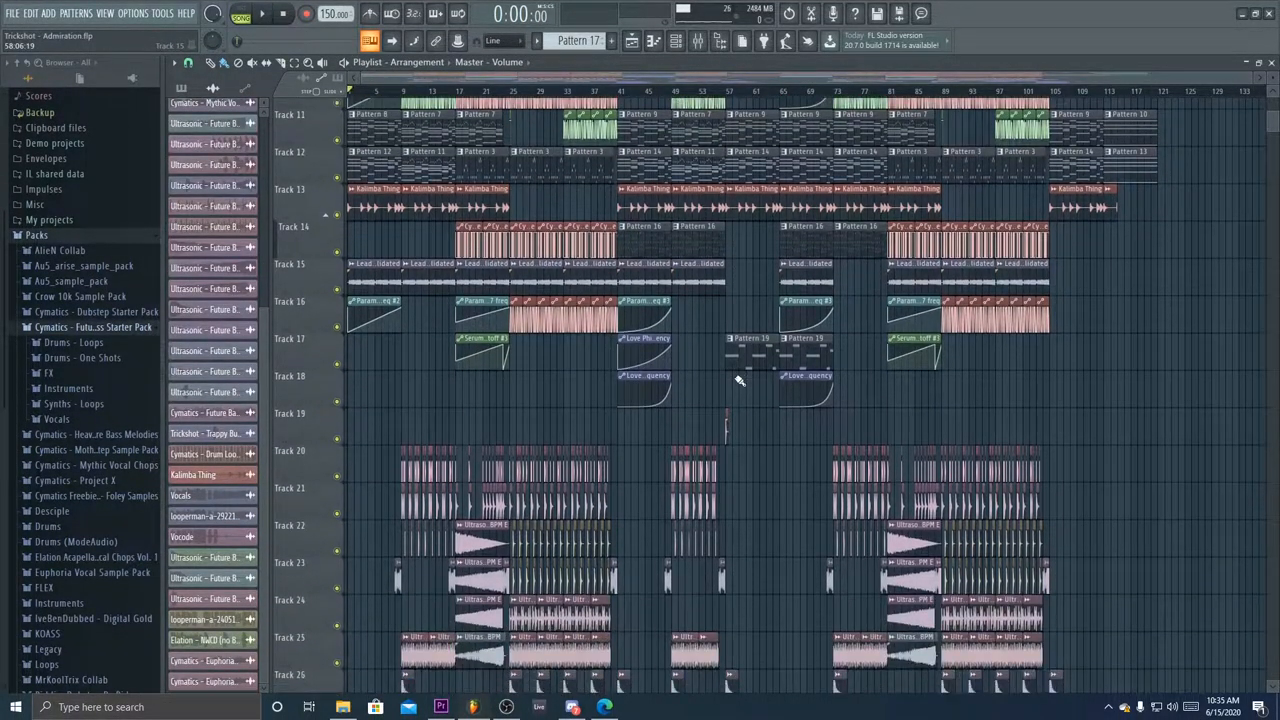
scroll("down", 3)
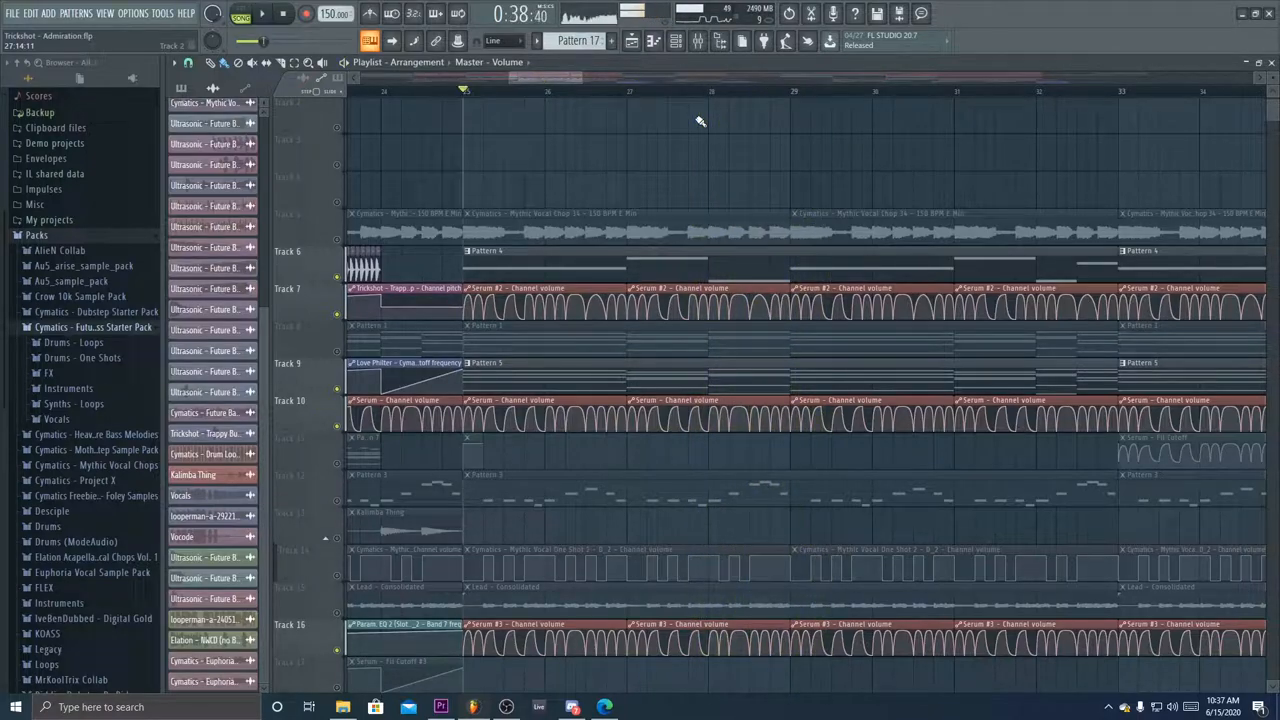
scroll("down", 3)
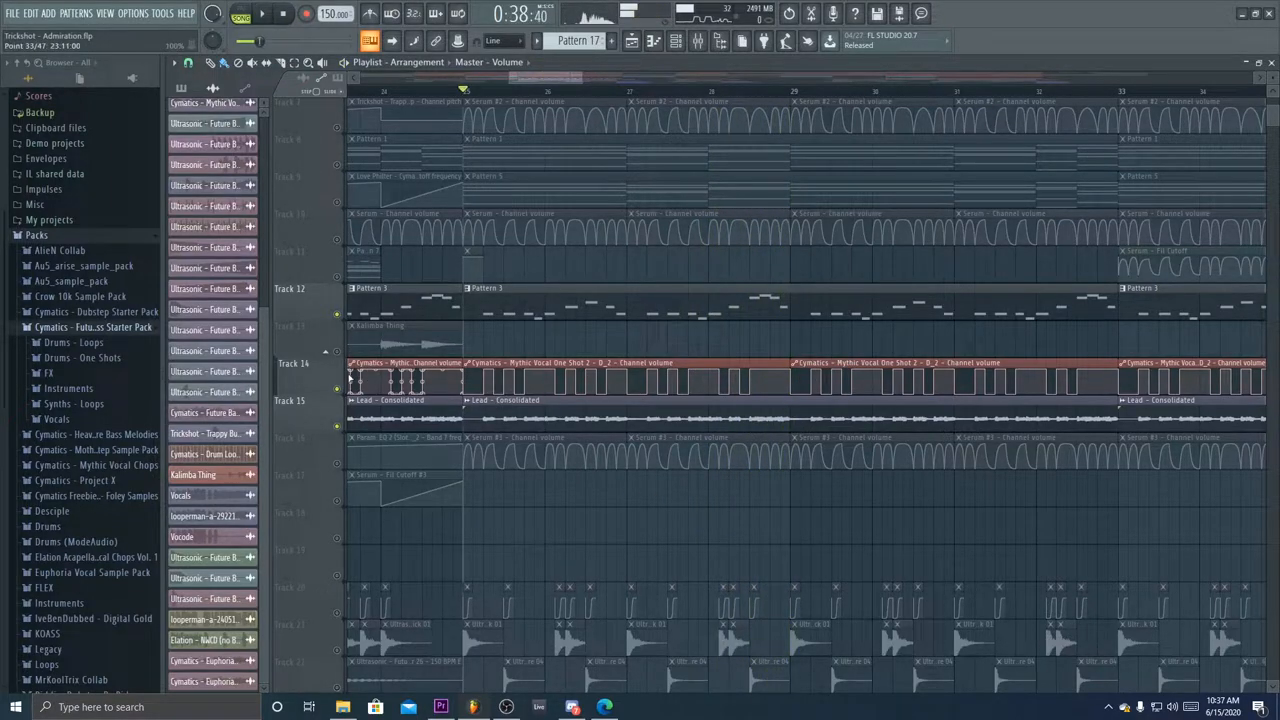
scroll("right", 3)
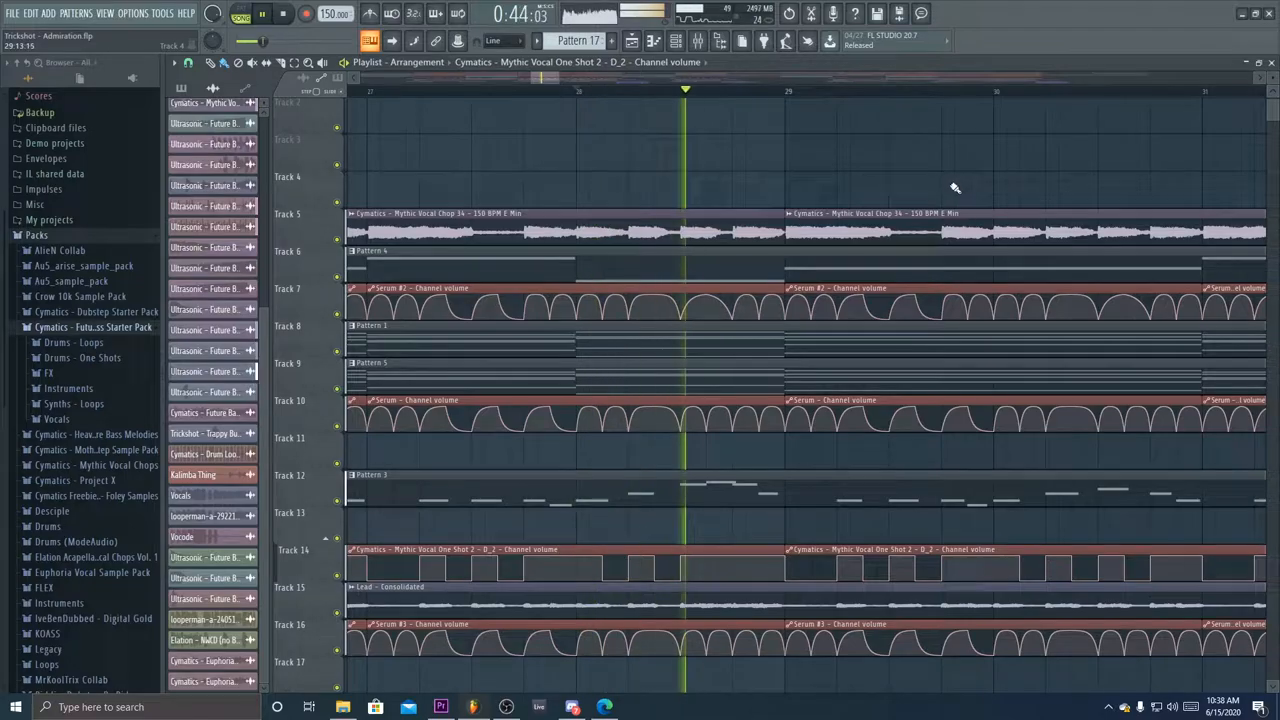
scroll("down", 3)
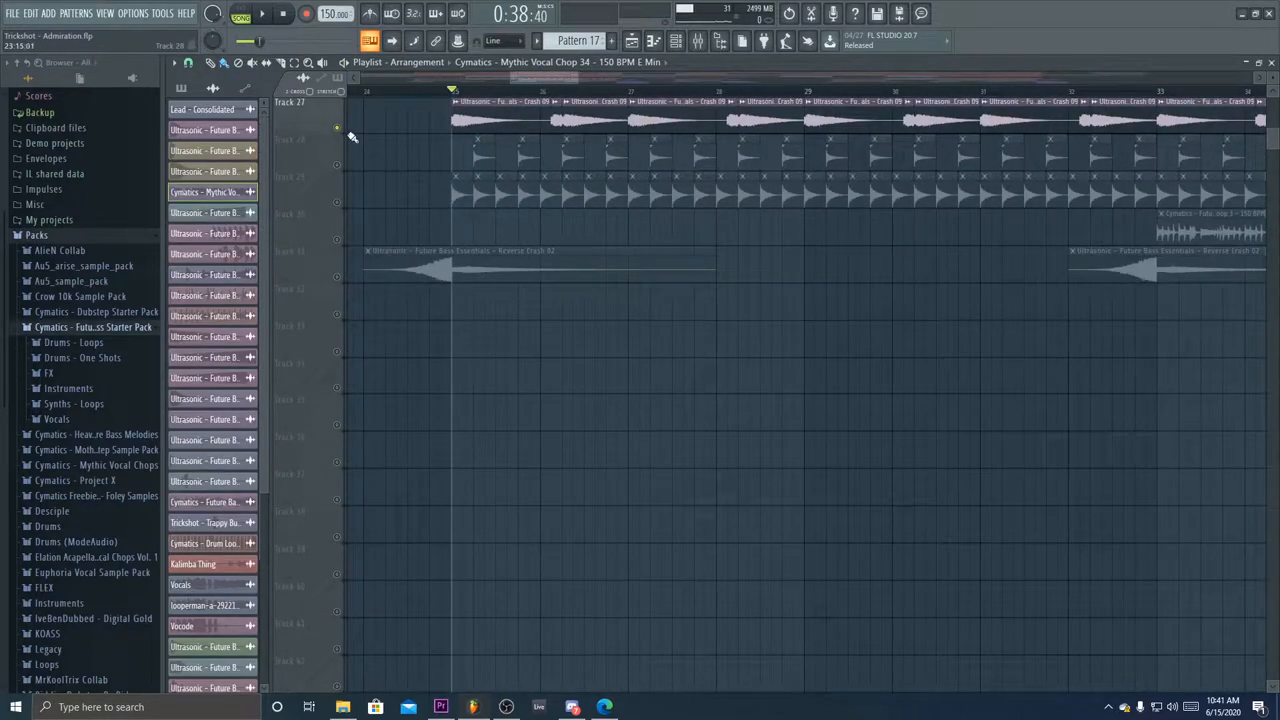
scroll("down", 3)
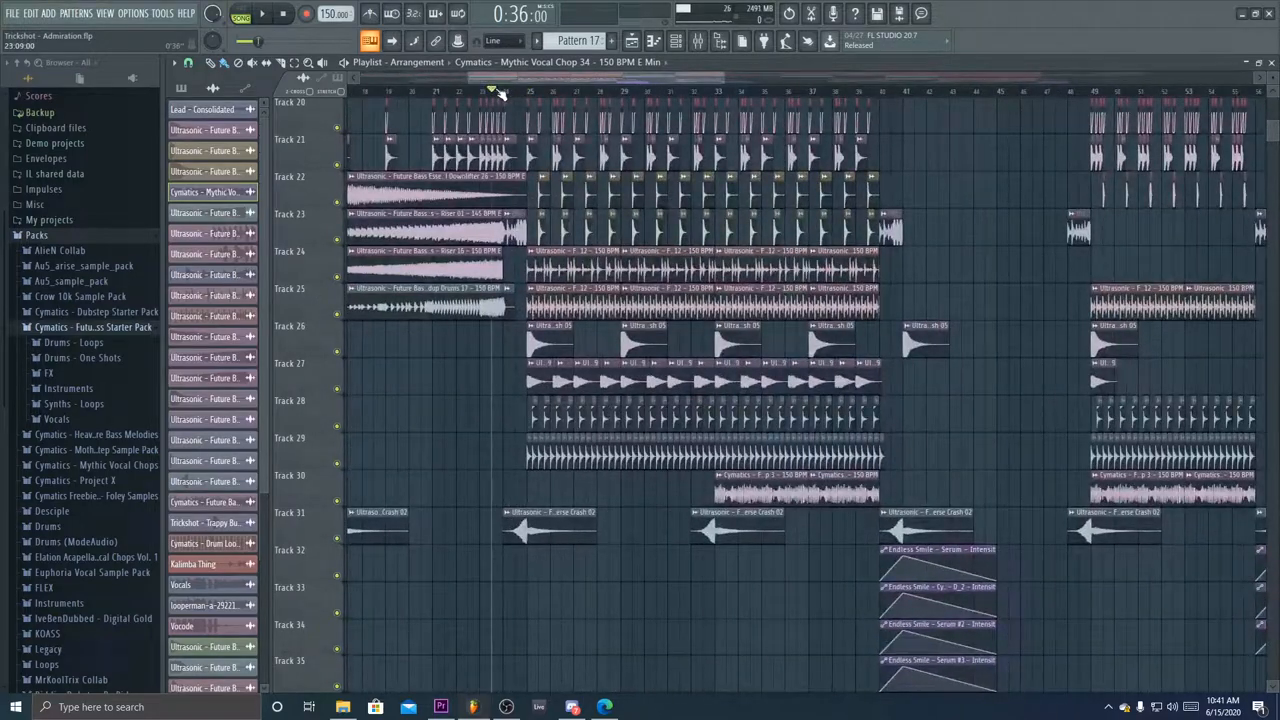
Step: Stop playback at the song start and scroll down to the Serum filter cutoff automation clips
left_click(504, 90)
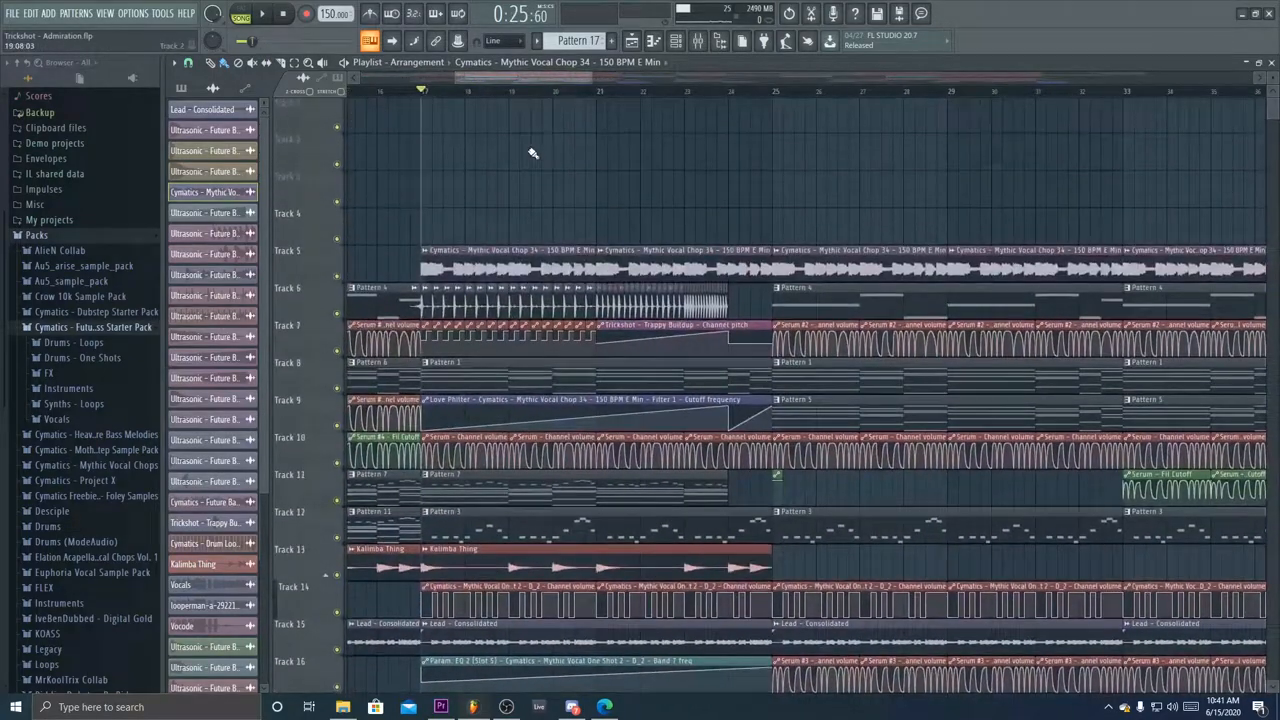
scroll("down", 3)
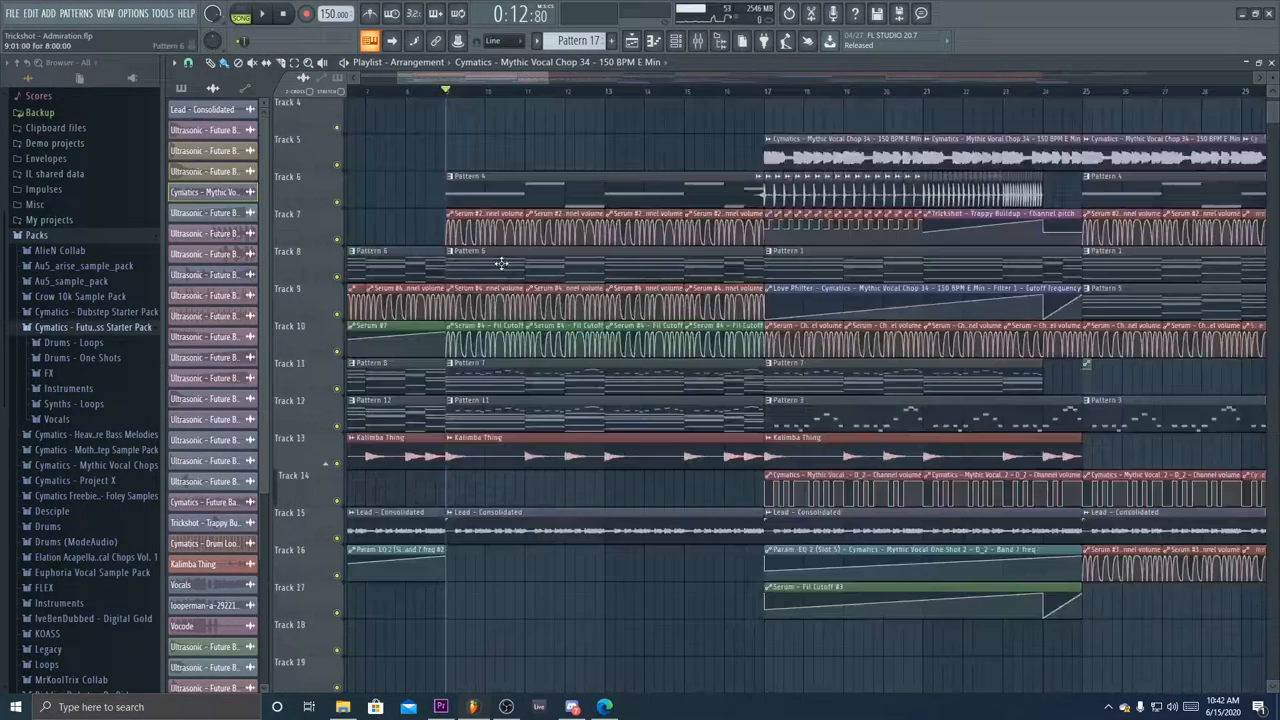
scroll("down", 3)
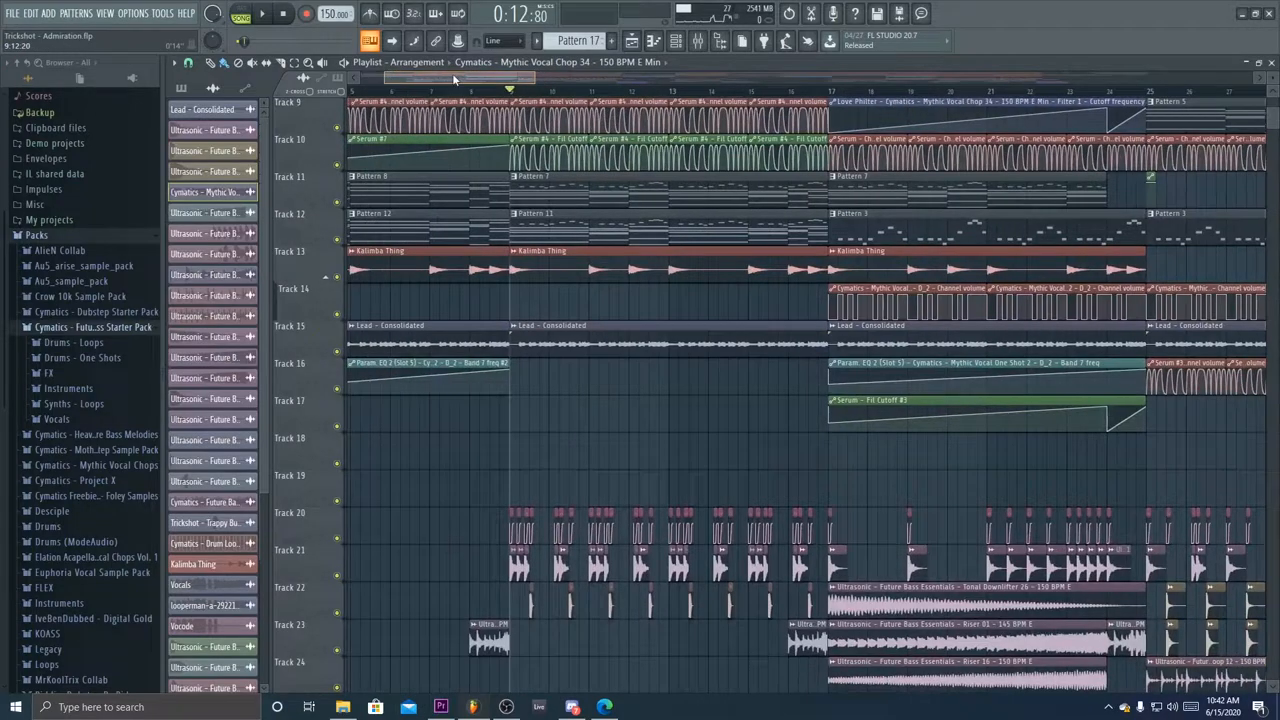
scroll("down", 3)
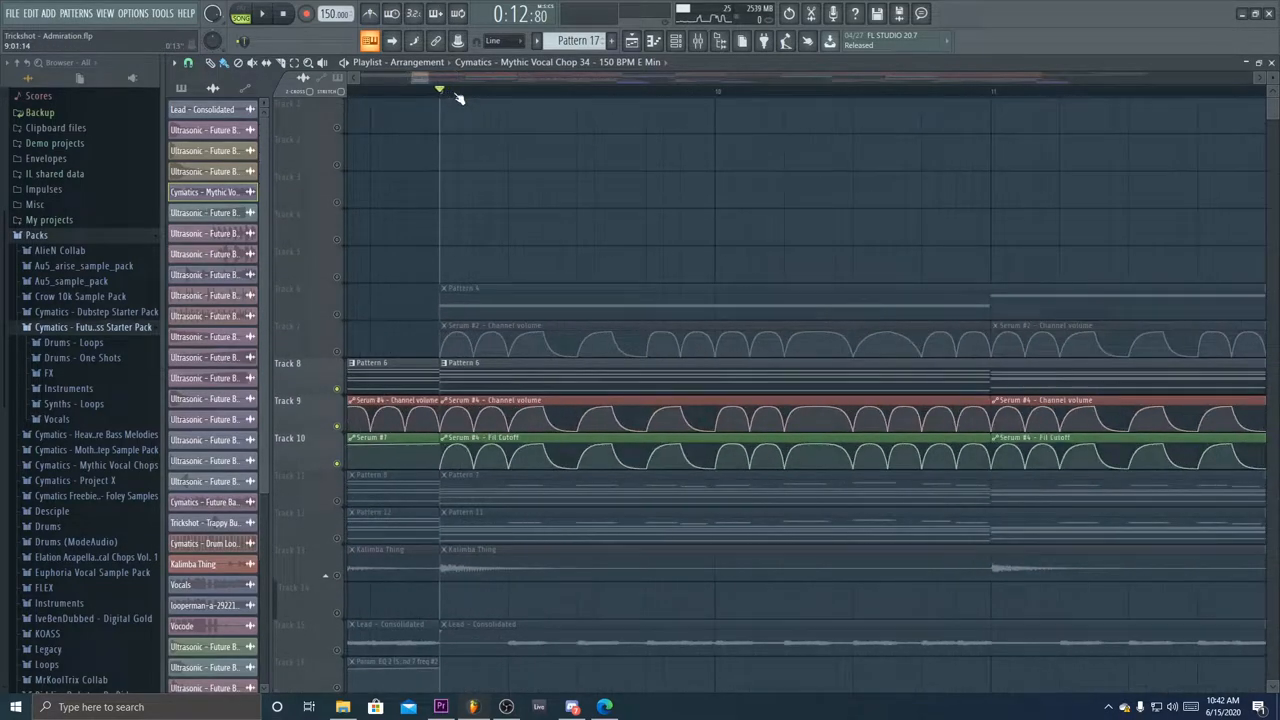
scroll("down", 3)
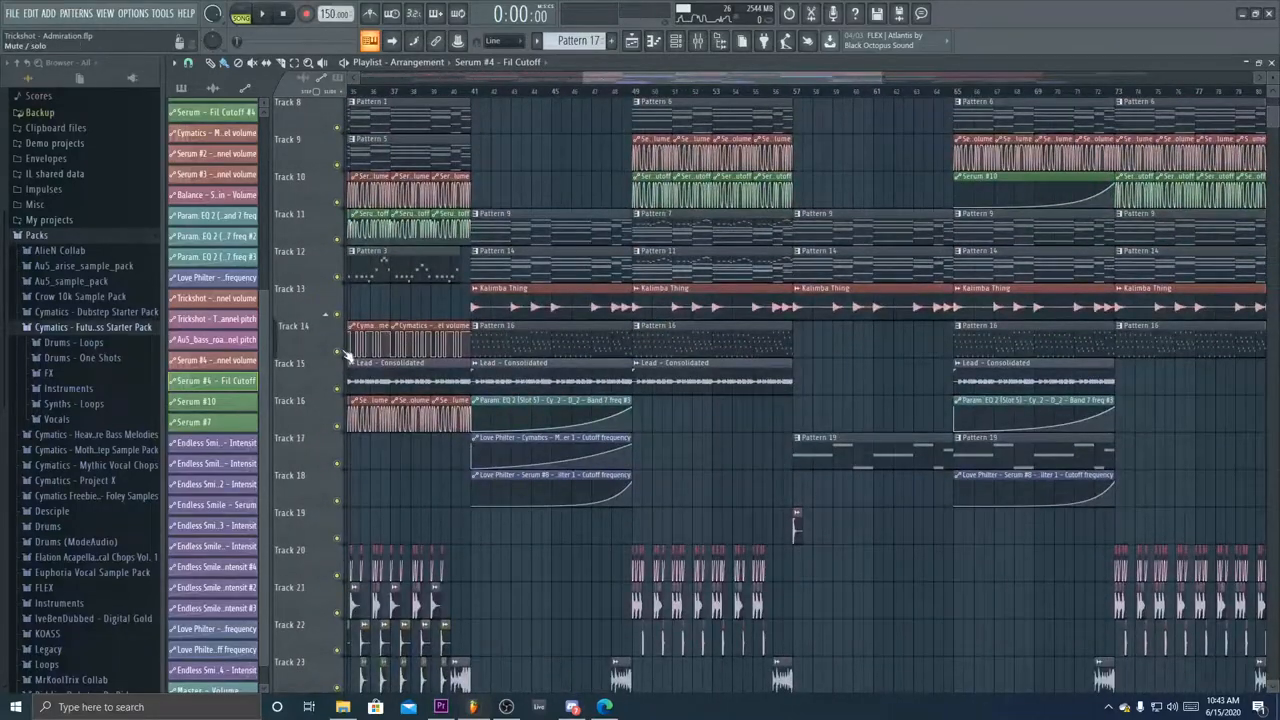
left_click(264, 12)
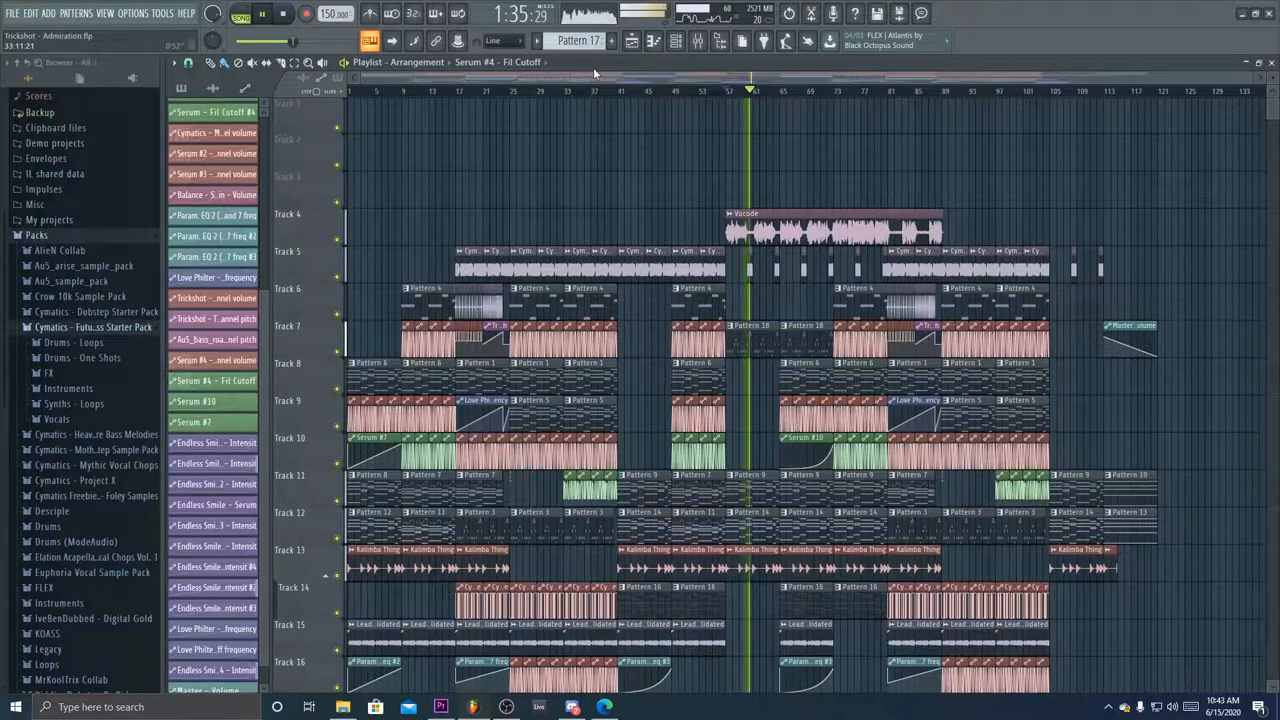
scroll("down", 3)
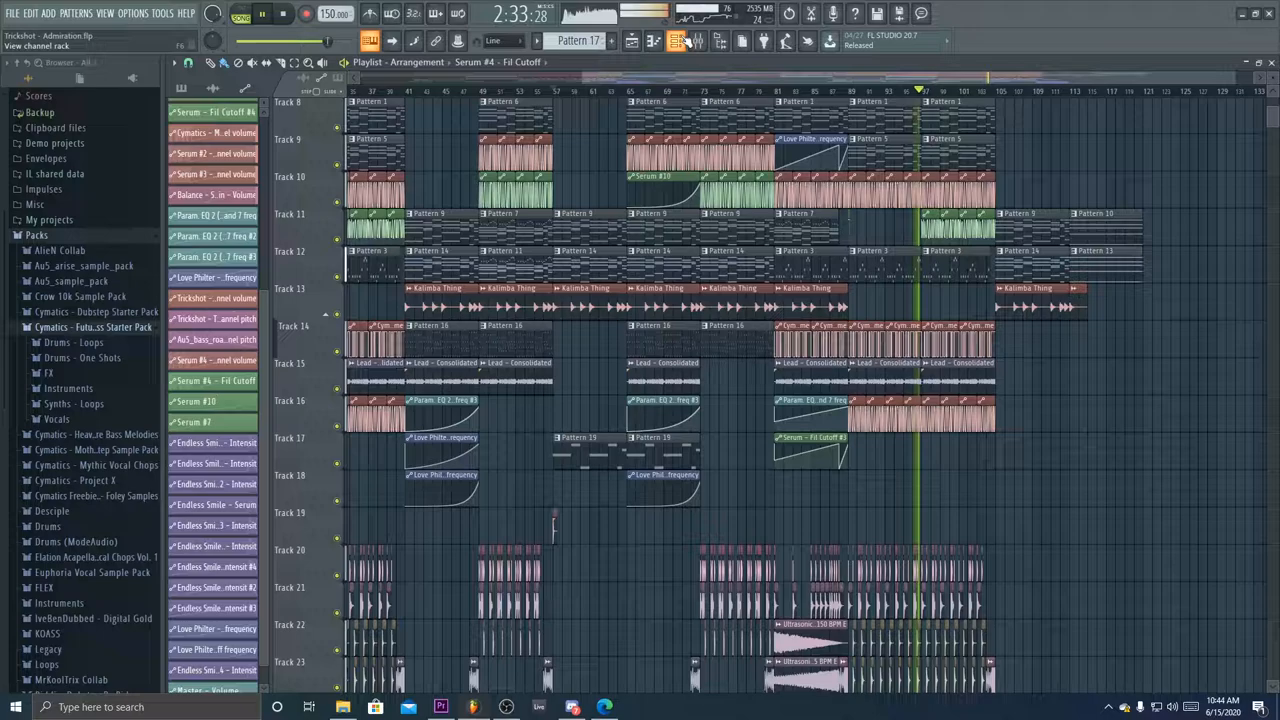
Step: Show the Channel Rack's instrument list and select the Serum #8 channel
left_click(676, 40)
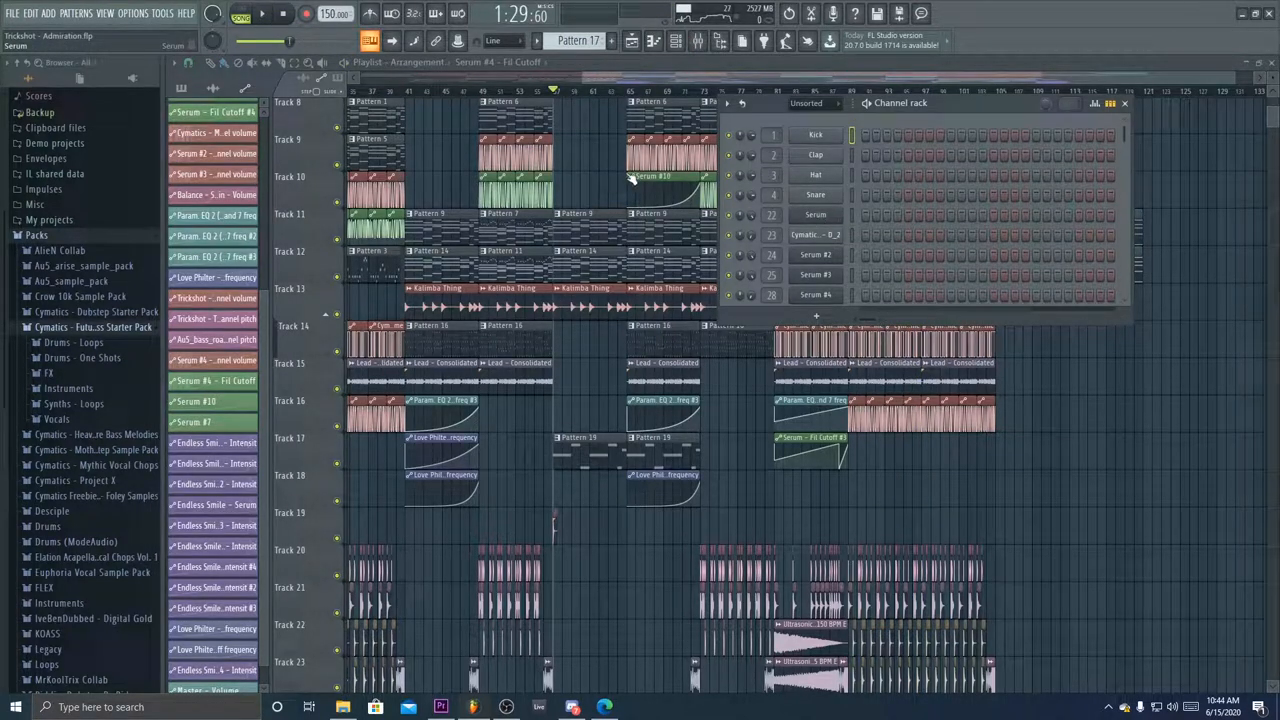
left_click(816, 214)
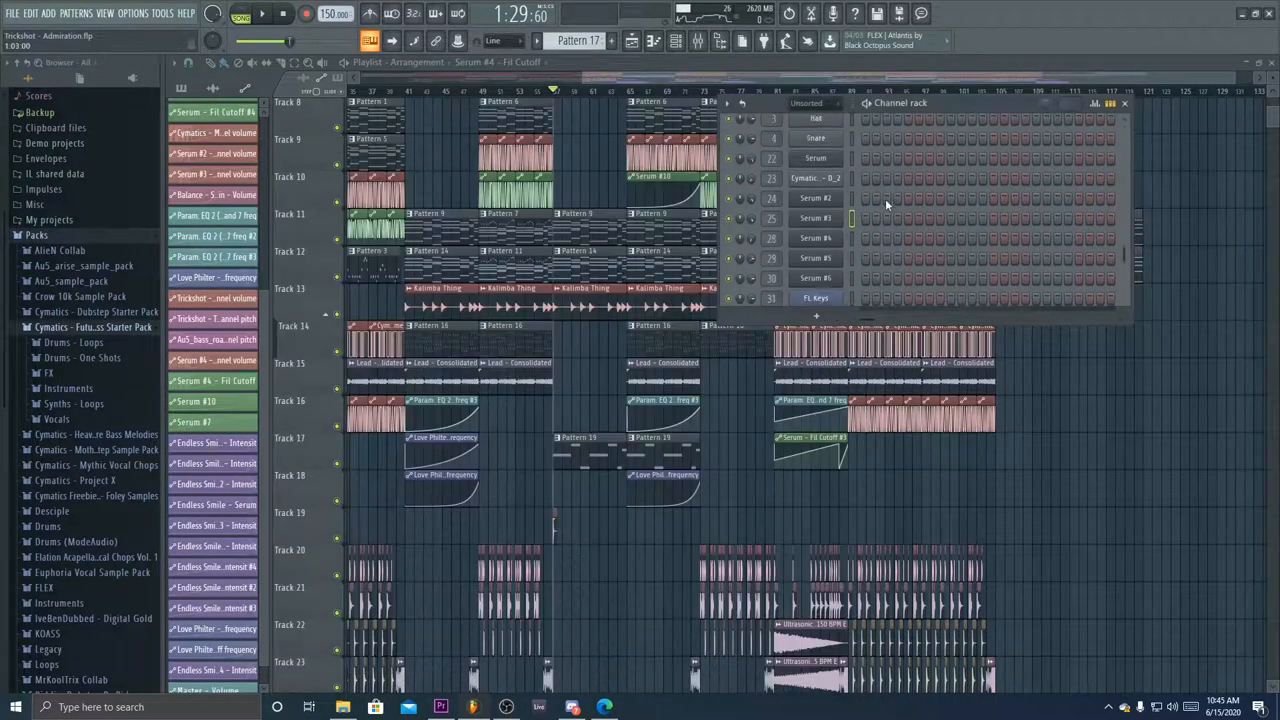
left_click(816, 216)
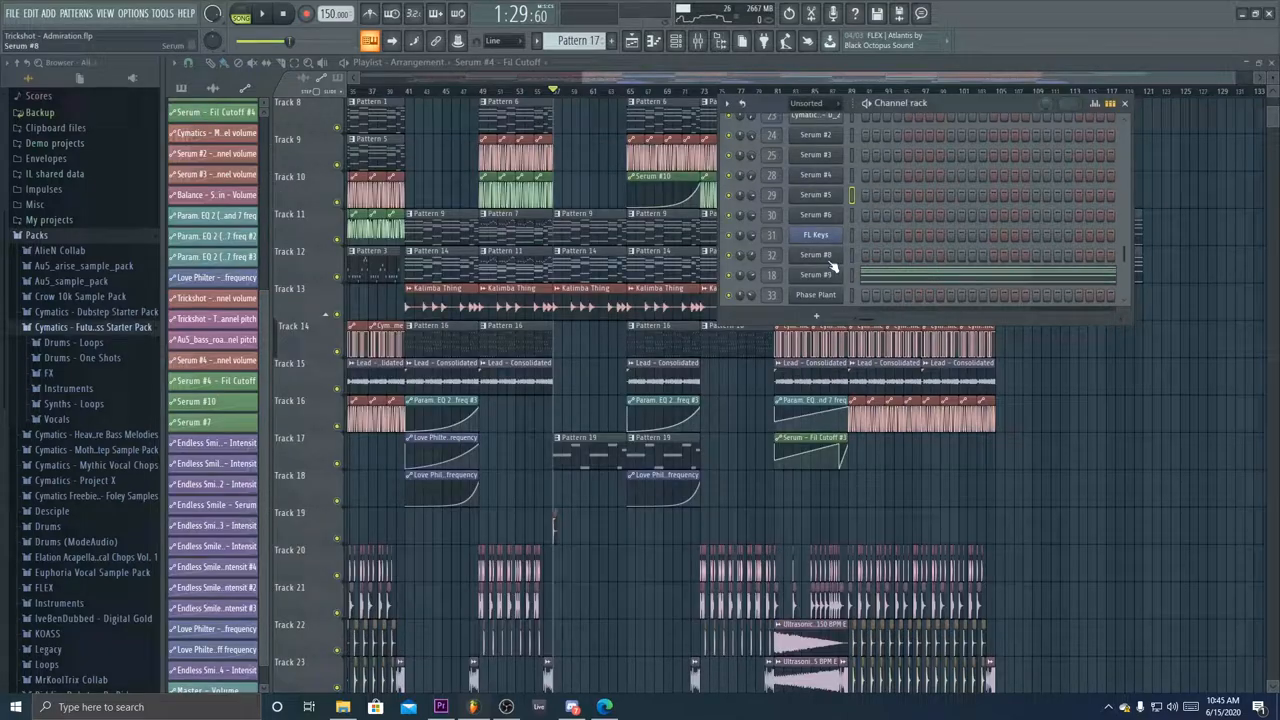
Step: Inspect the Serum #8 and Phase Plant patches, then close them back to the playlist
double_click(816, 254)
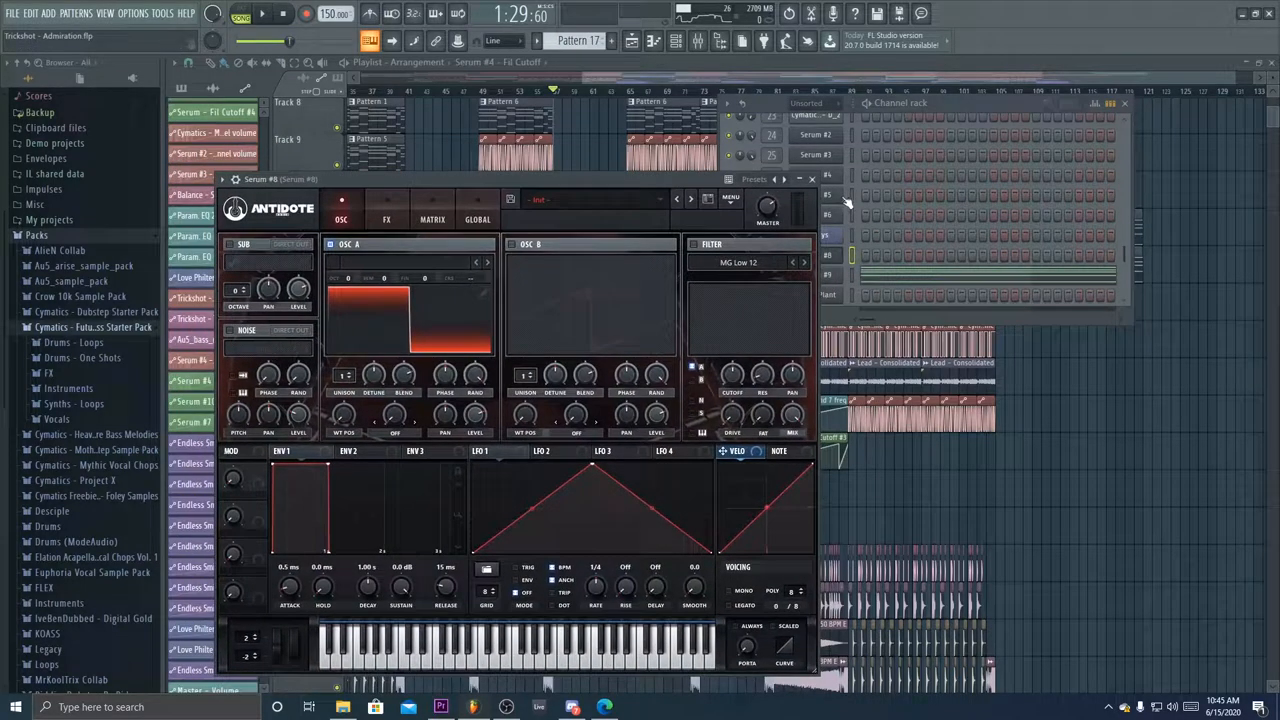
left_click(812, 180)
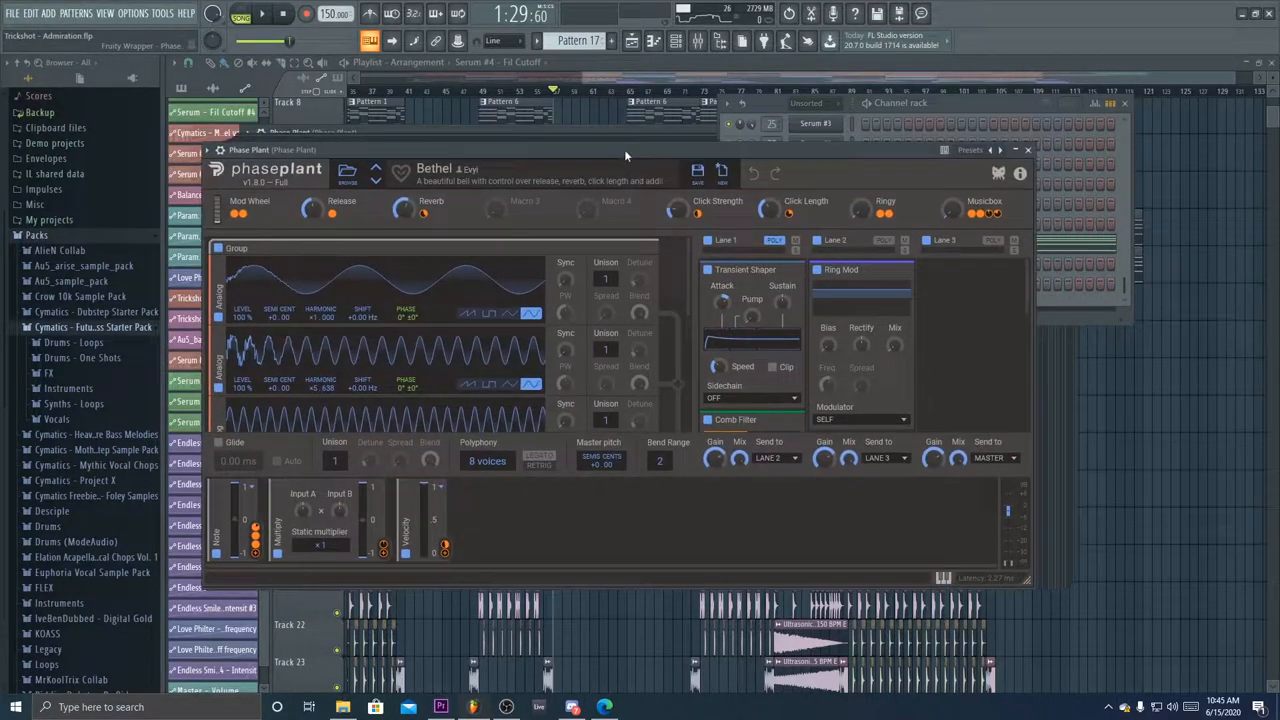
left_click(1028, 148)
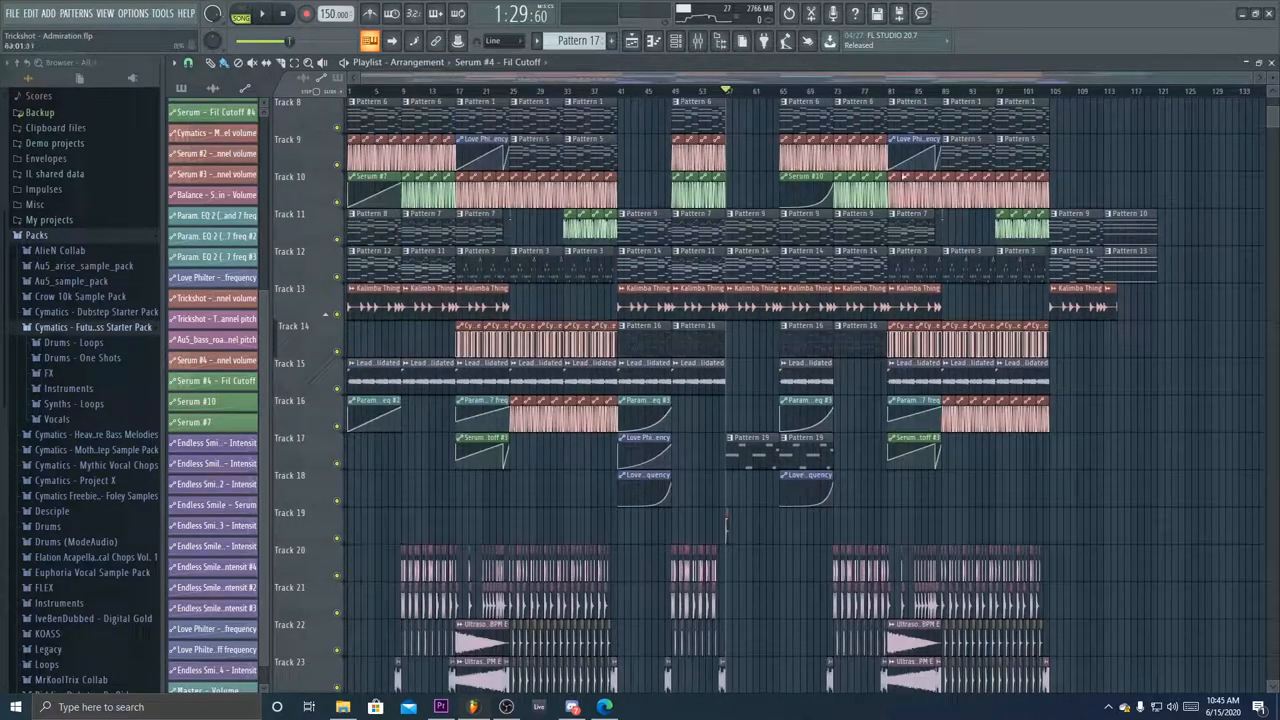
Step: Bring up the mixer and select the Cymatics vocal chops insert to show its effect slots
scroll("down", 3)
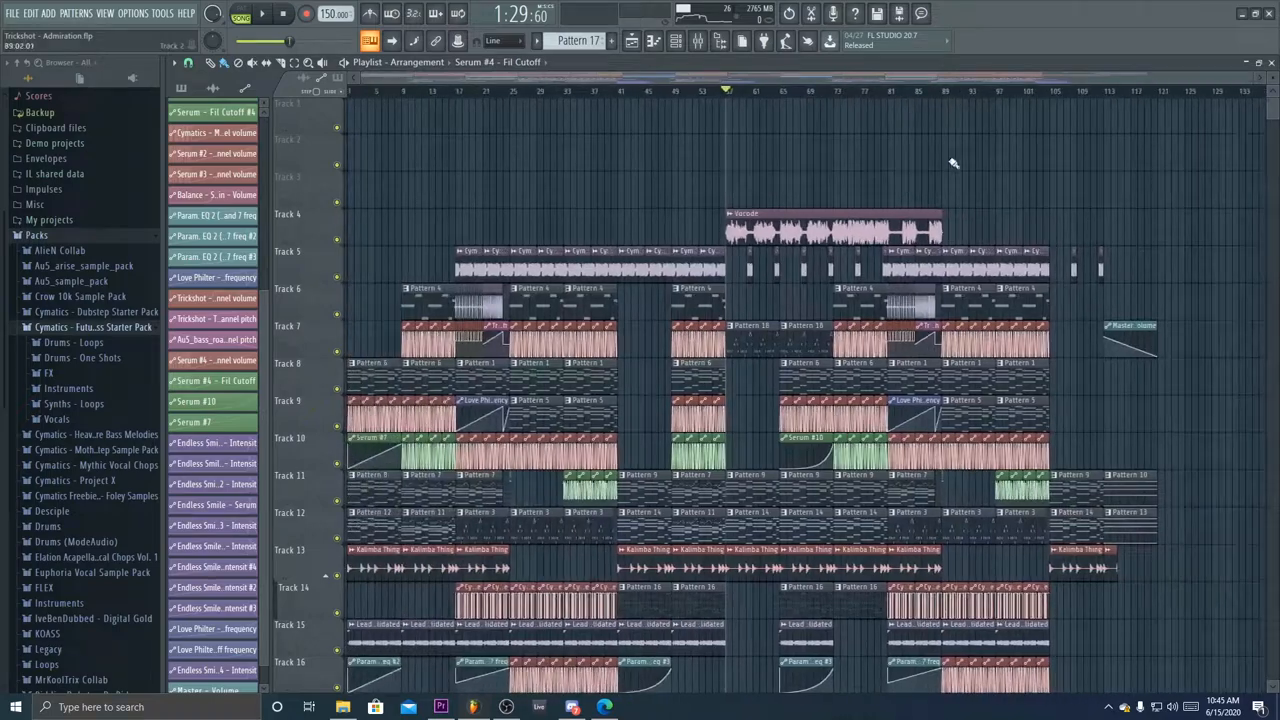
scroll("down", 3)
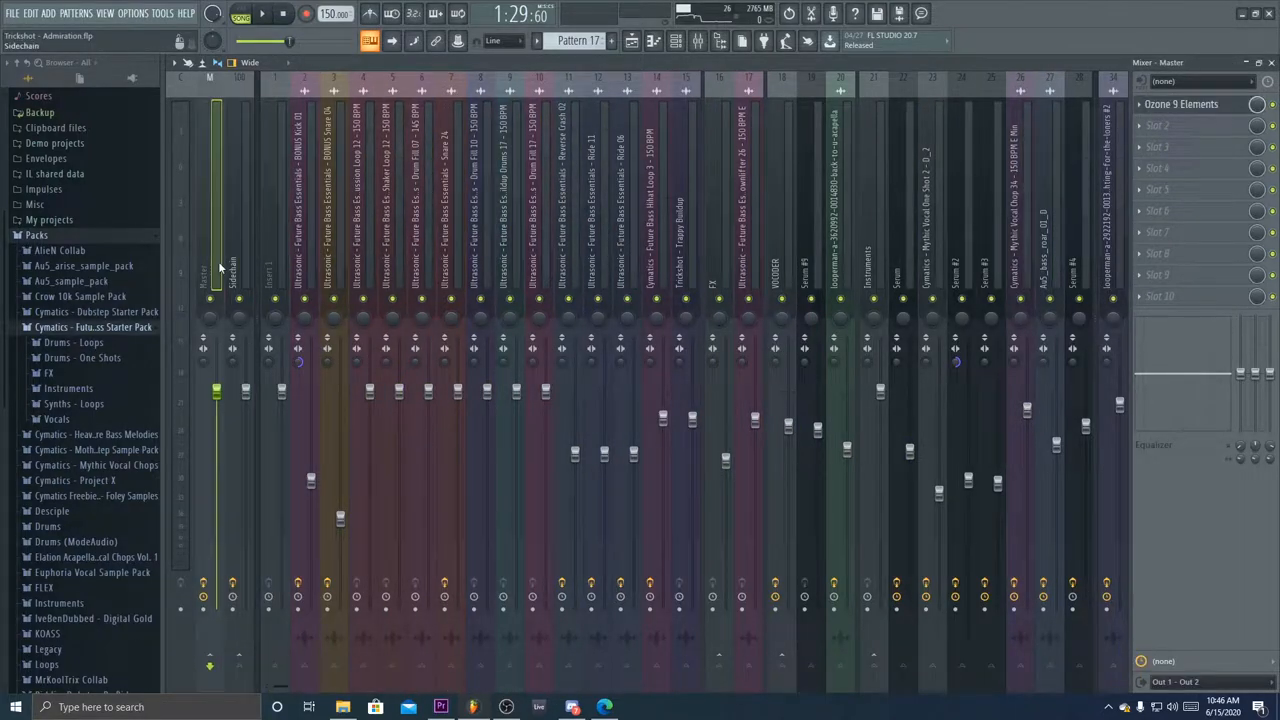
left_click(932, 200)
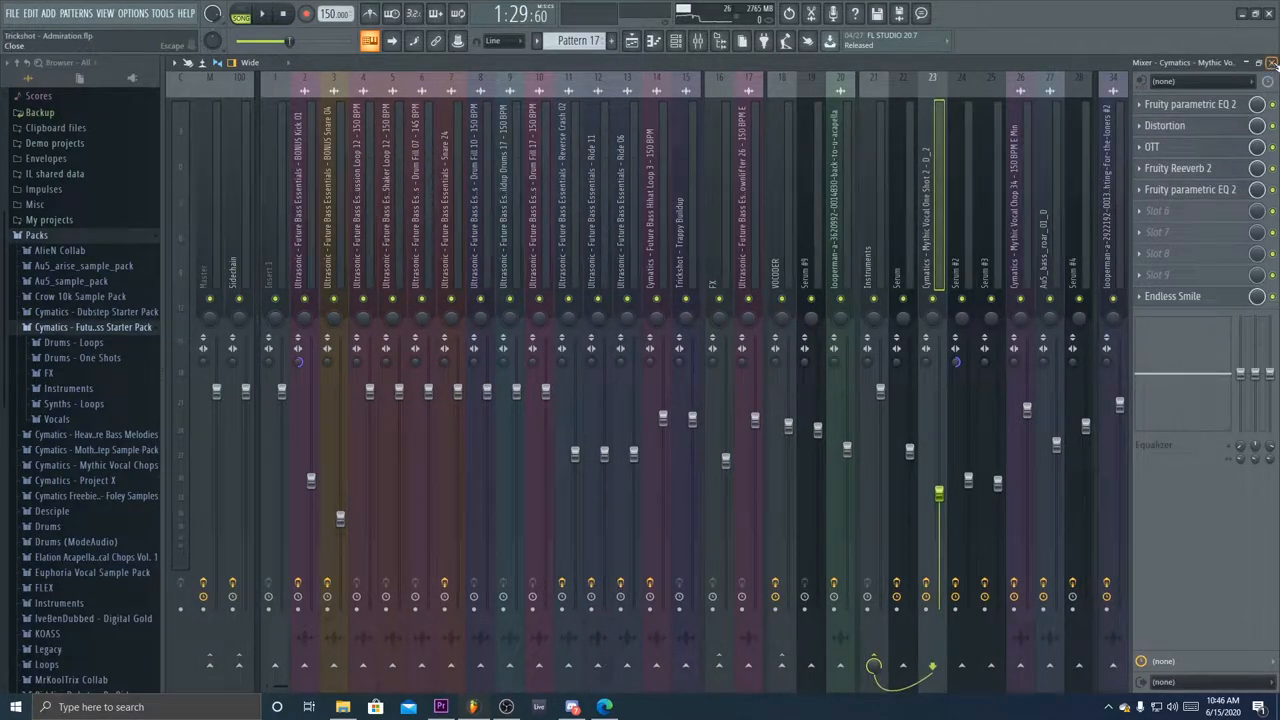